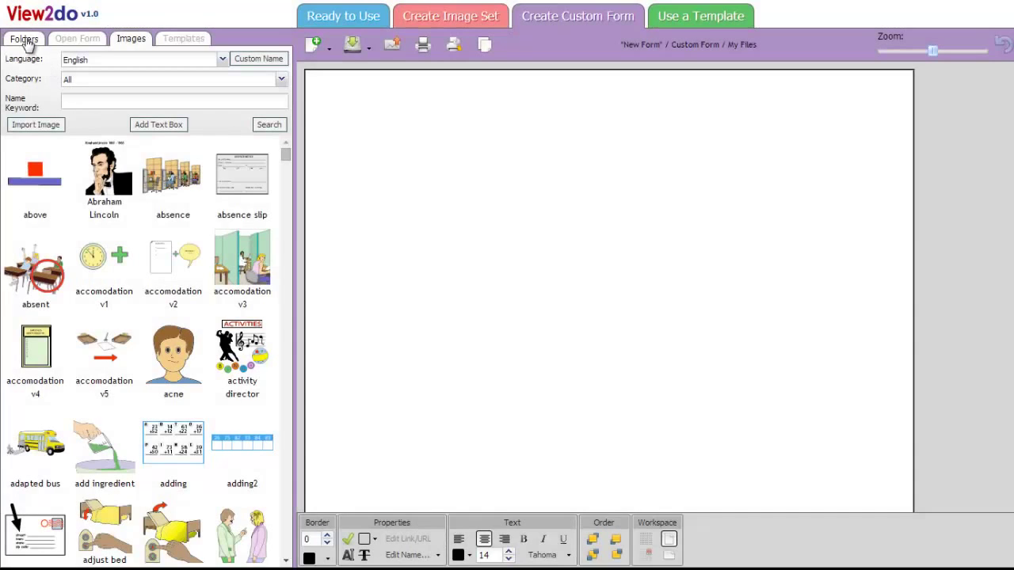
- Show the folder tree and expand Library, then Template Samples
left_click(24, 38)
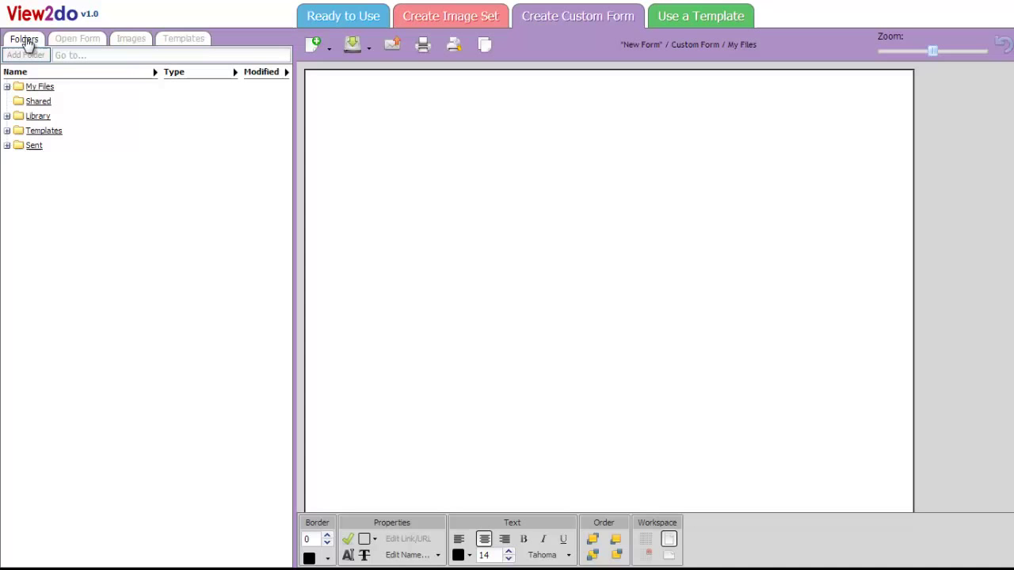
left_click(37, 116)
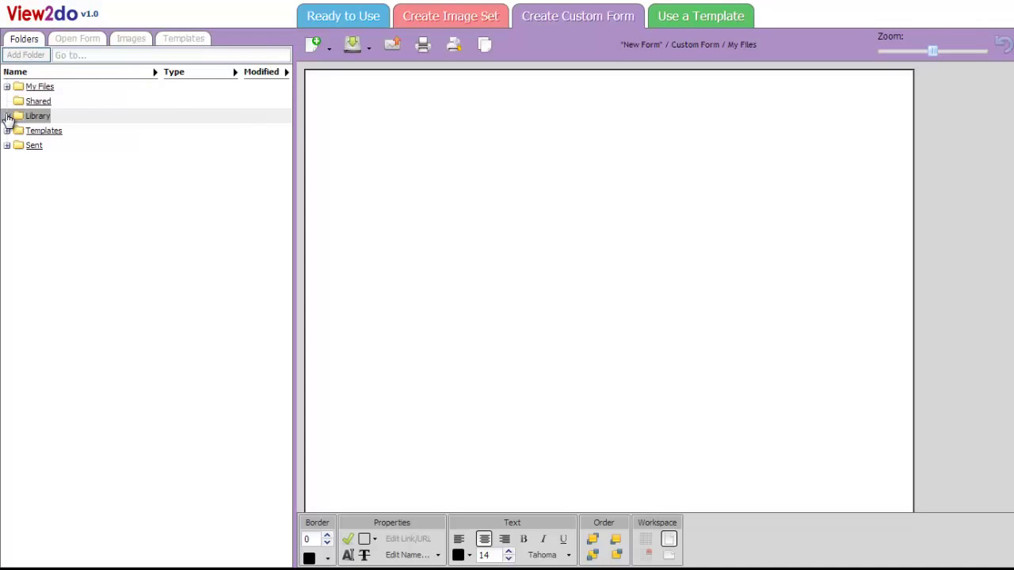
left_click(7, 116)
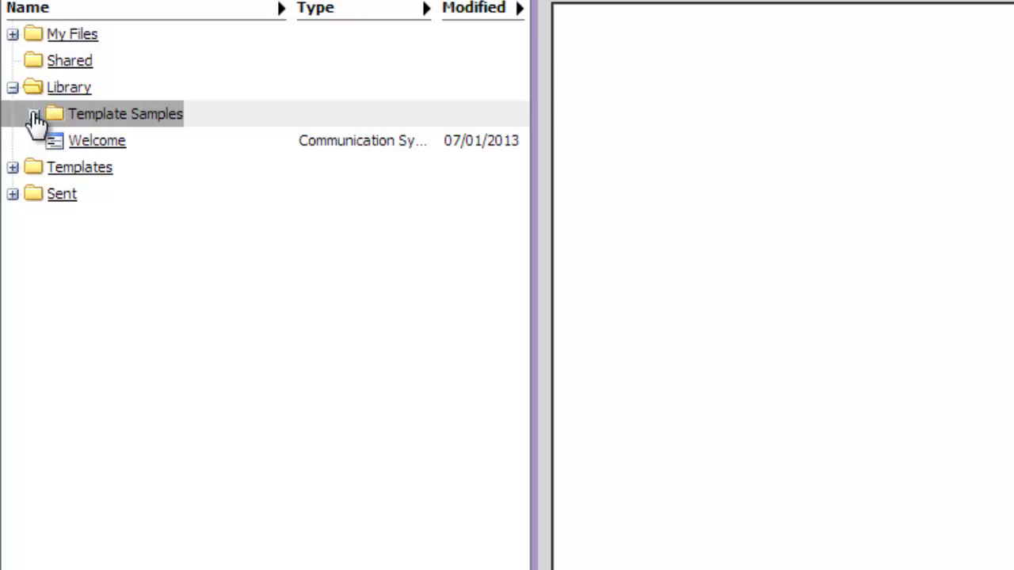
left_click(37, 113)
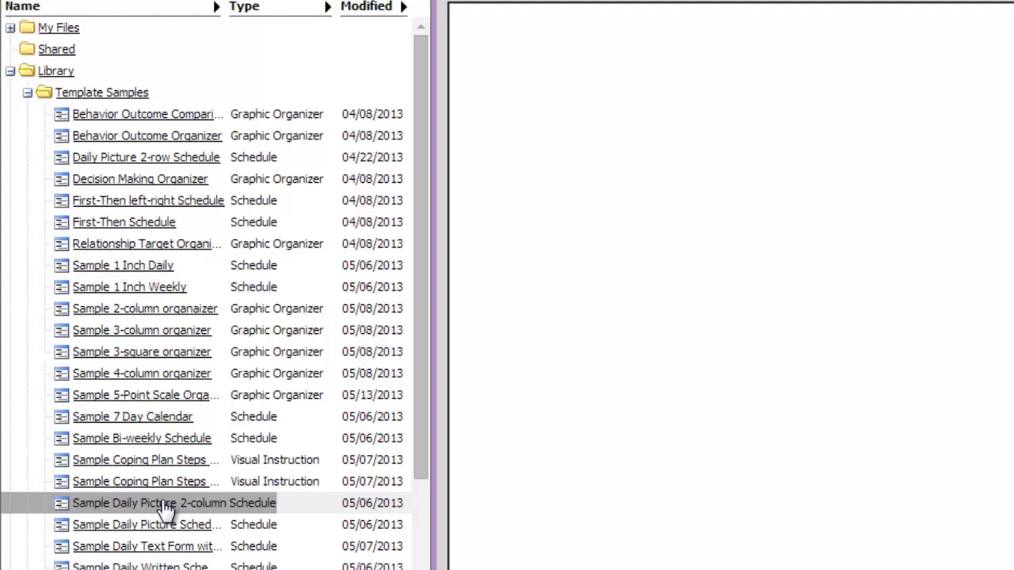
- Double-click Sample Daily Picture 2-column Schedule to load it in the template editor
double_click(174, 503)
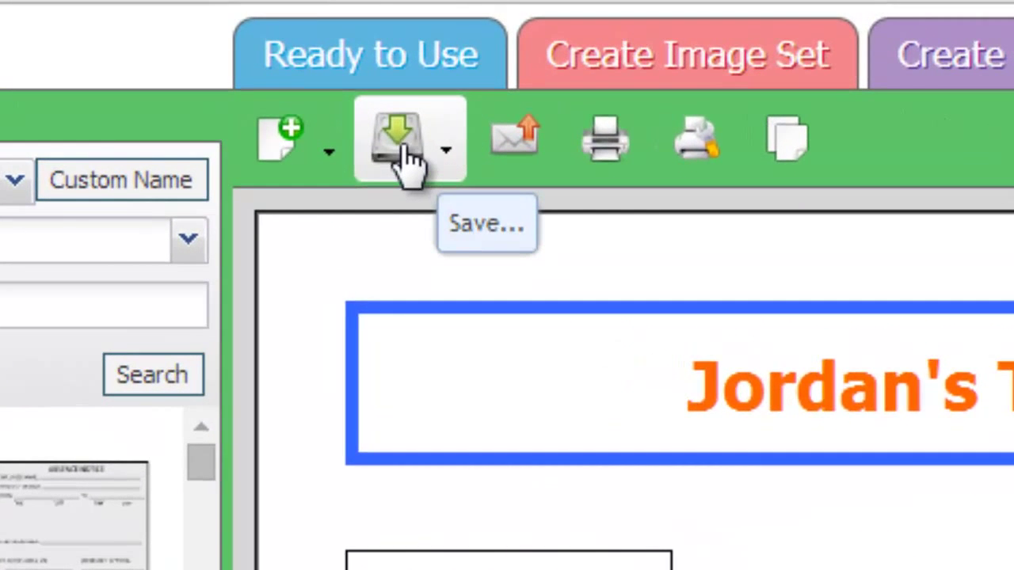
mouse_move(590, 250)
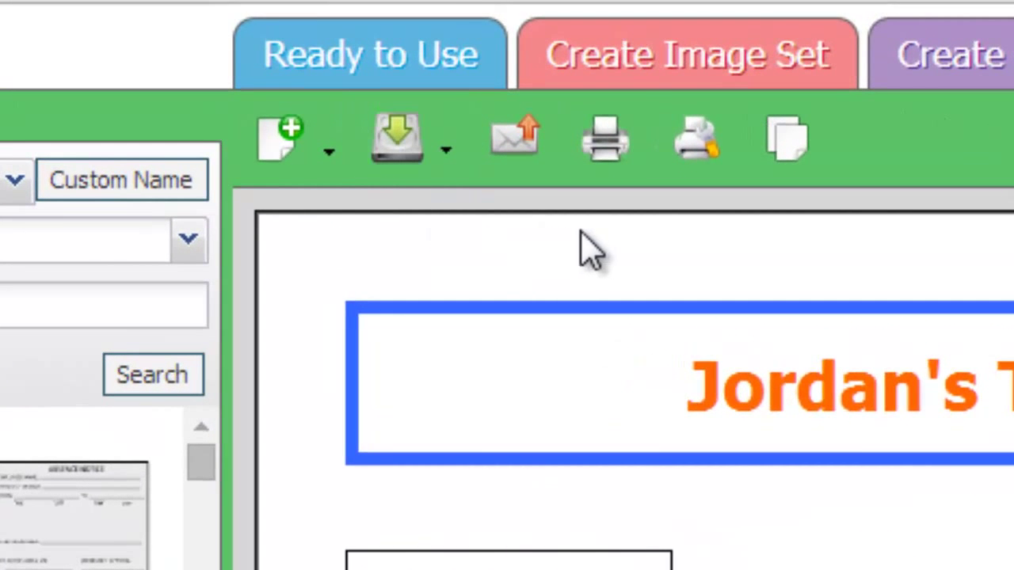
mouse_move(604, 139)
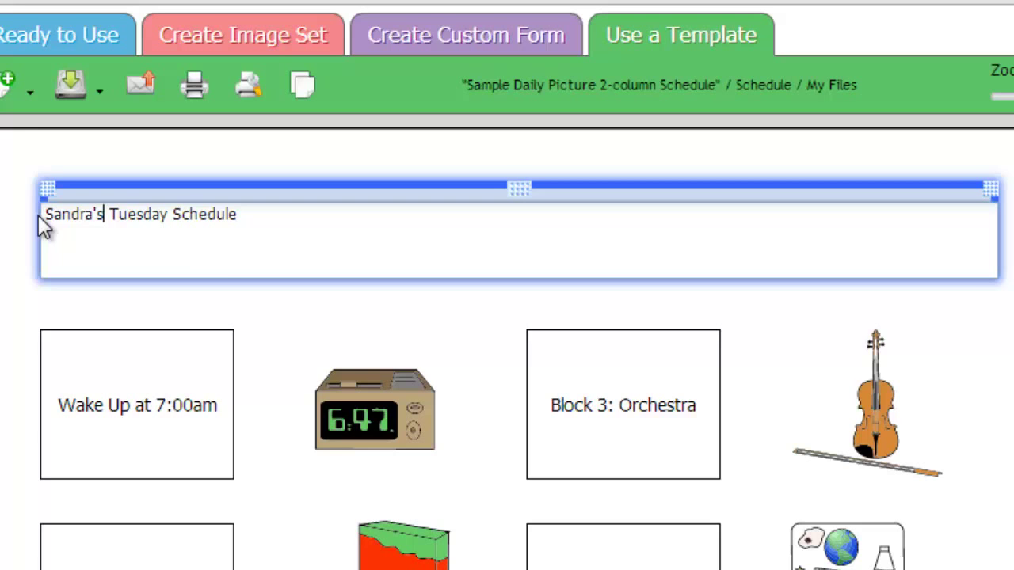
mouse_move(305, 311)
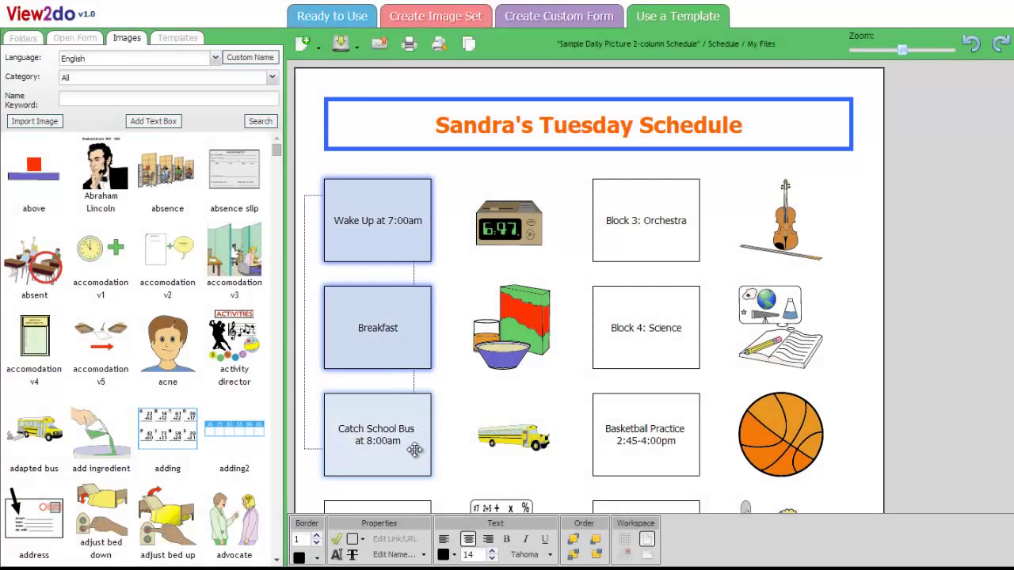
- Make the left activity box text purple and raise its font size to 17
left_click(444, 554)
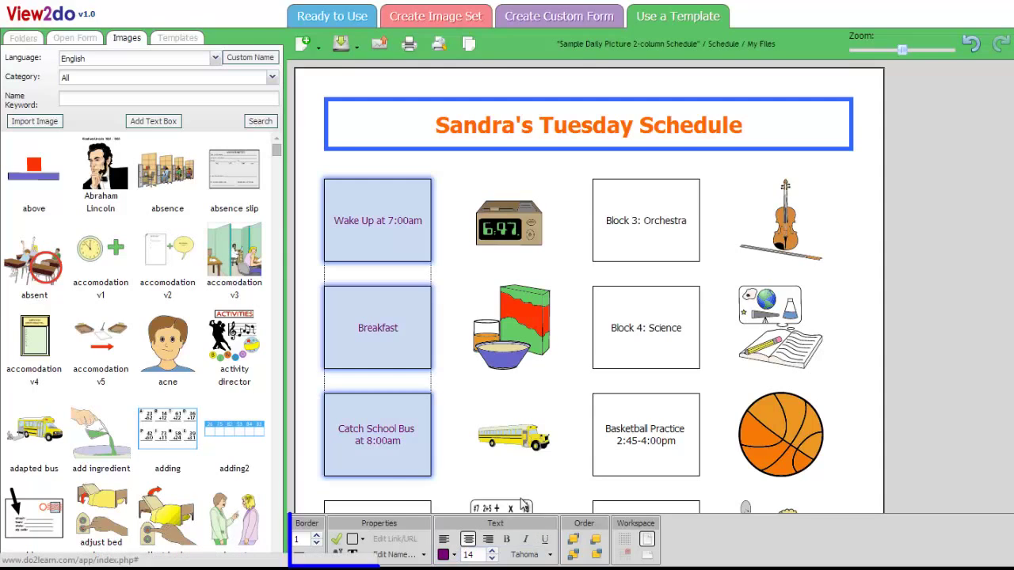
left_click(492, 550)
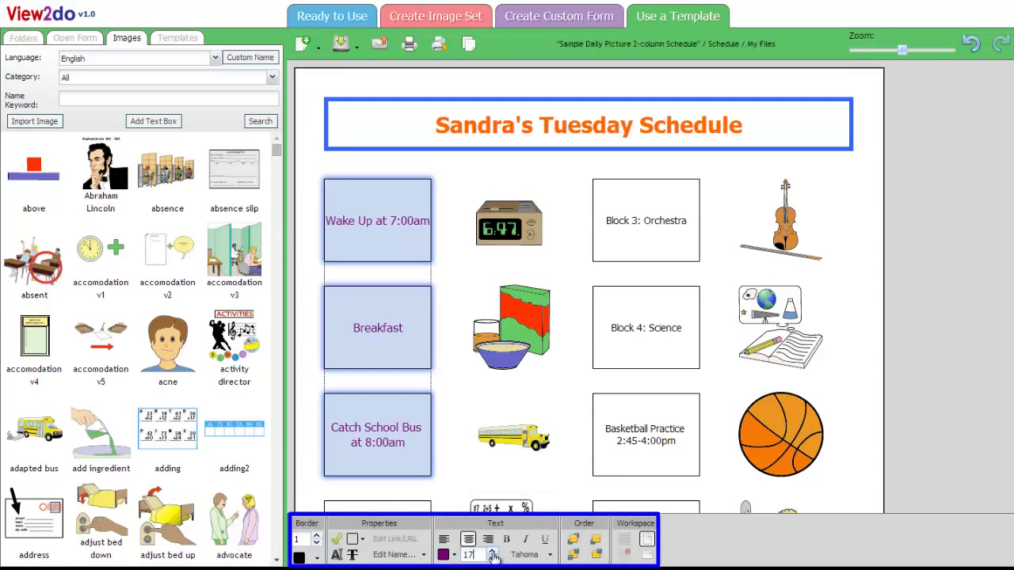
left_click(546, 554)
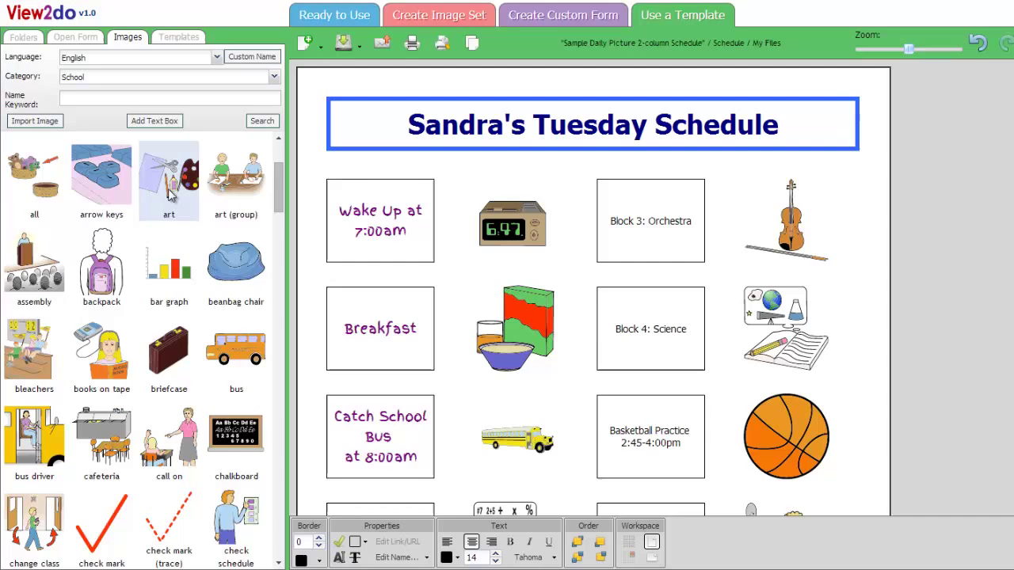
- Swap the orchestra and science pictures for art and backpack, then select the right column
left_click(784, 220)
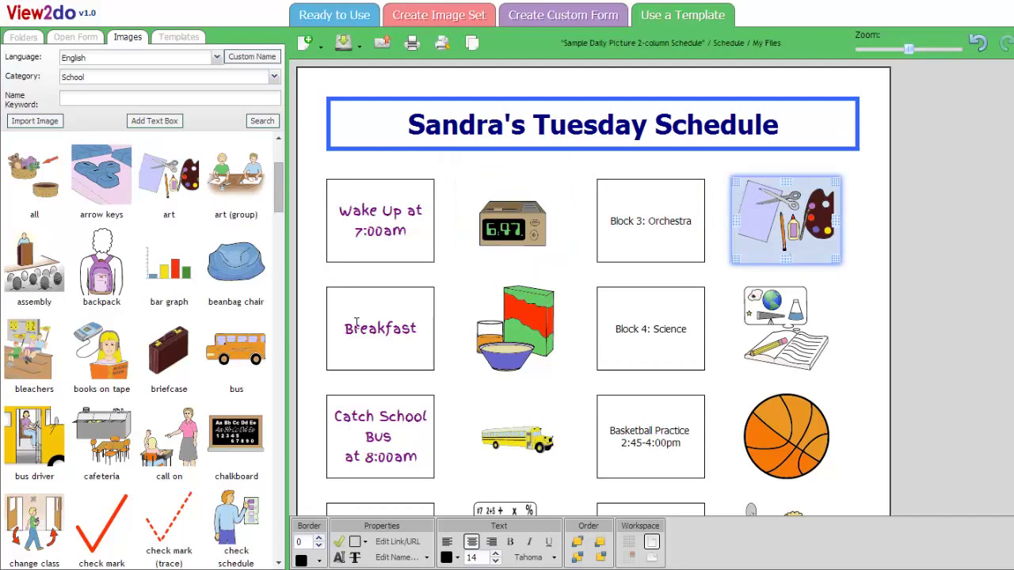
left_click(786, 328)
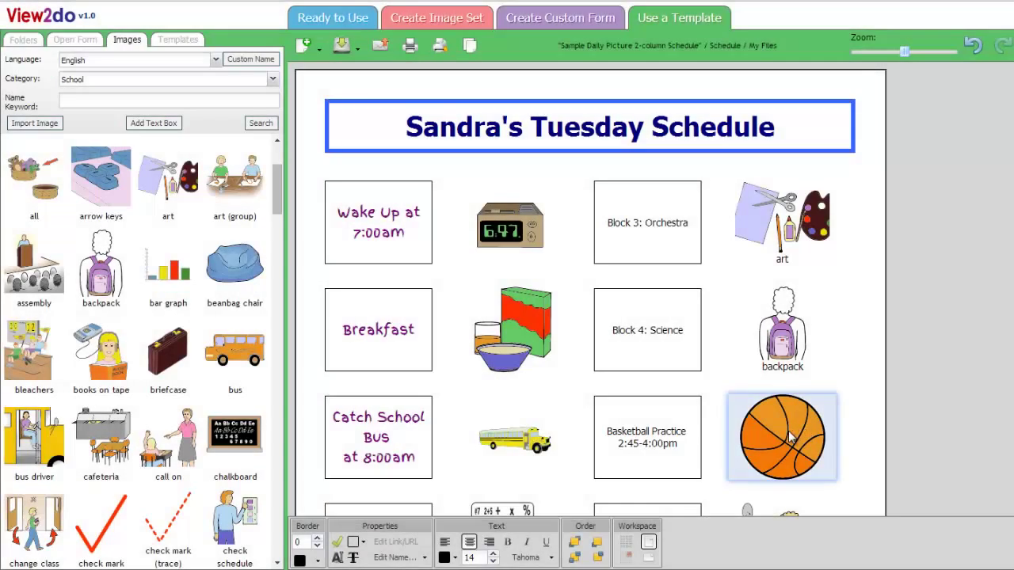
left_click_drag(782, 436, 802, 250)
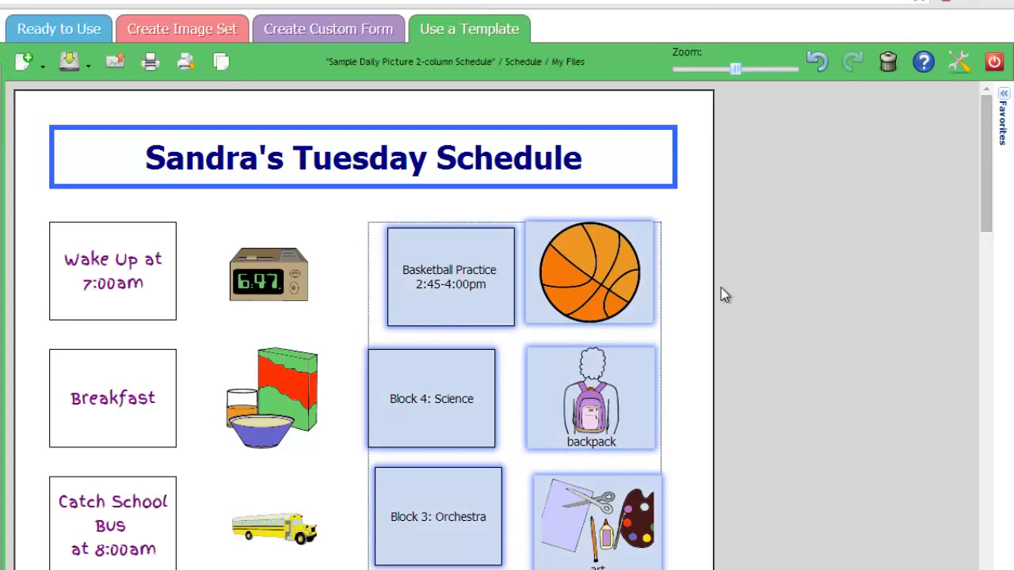
mouse_move(887, 62)
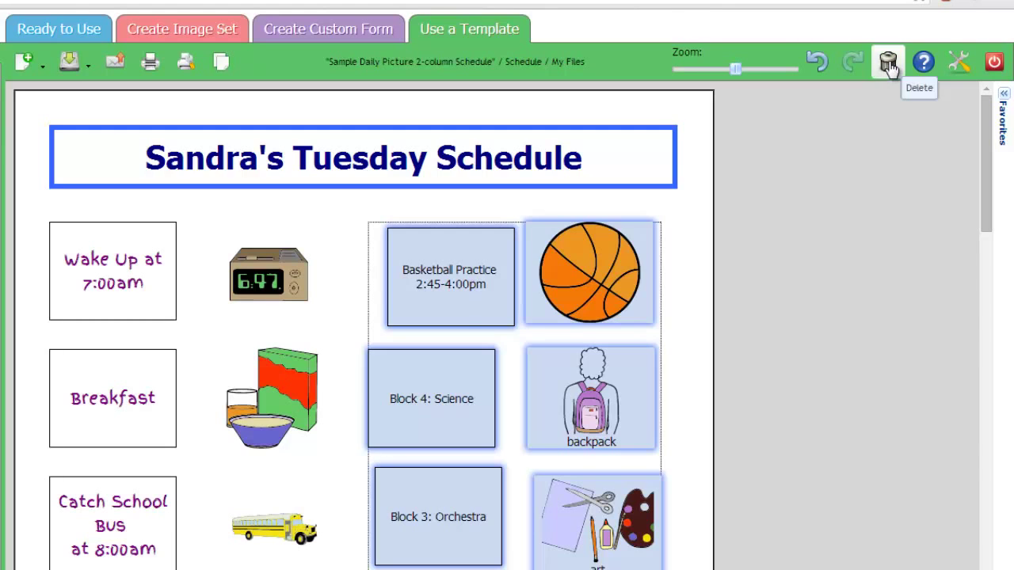
left_click(887, 62)
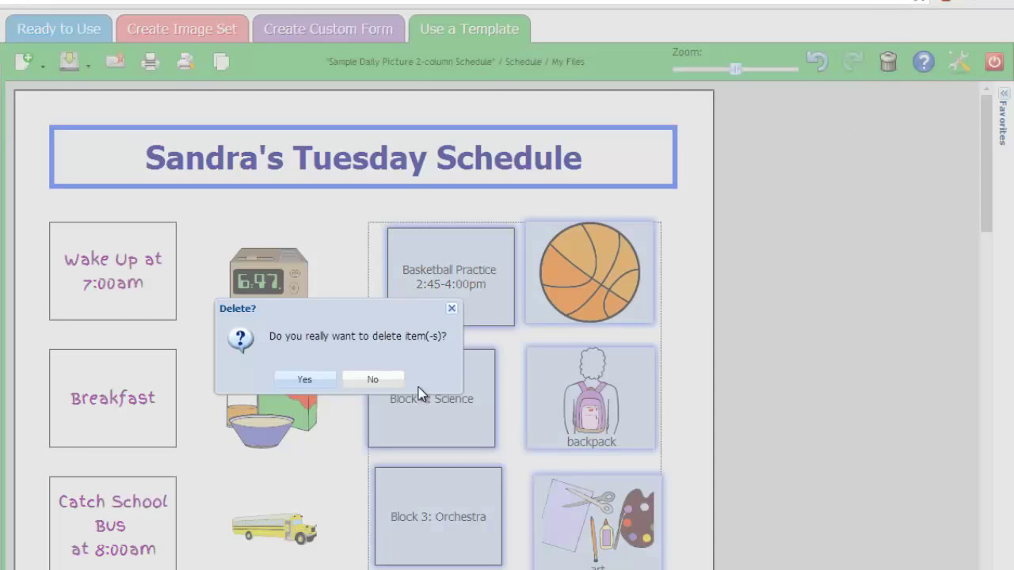
left_click(304, 379)
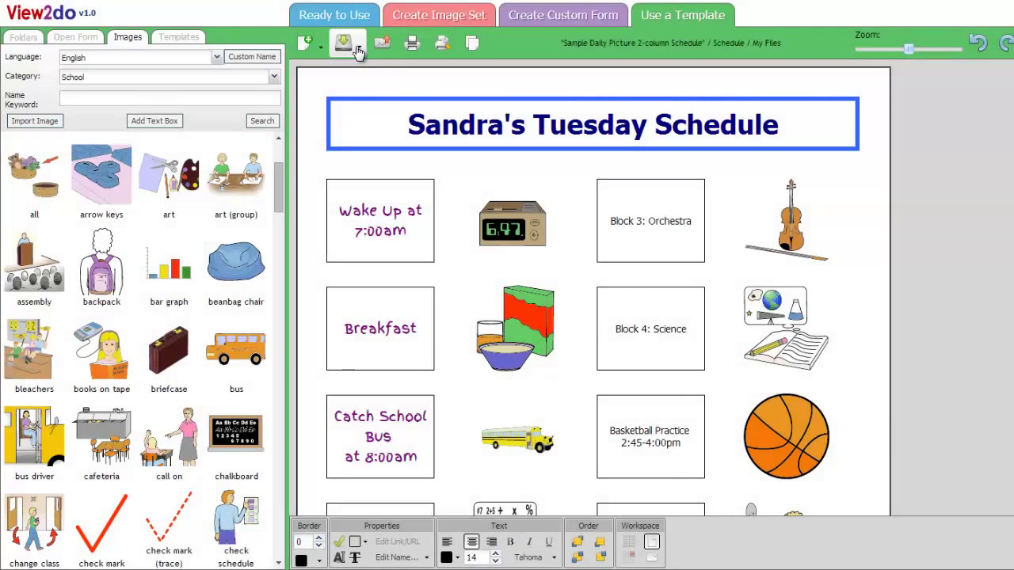
- Bring up the save-as settings and start replacing the file name with 'Sandr'
left_click(344, 43)
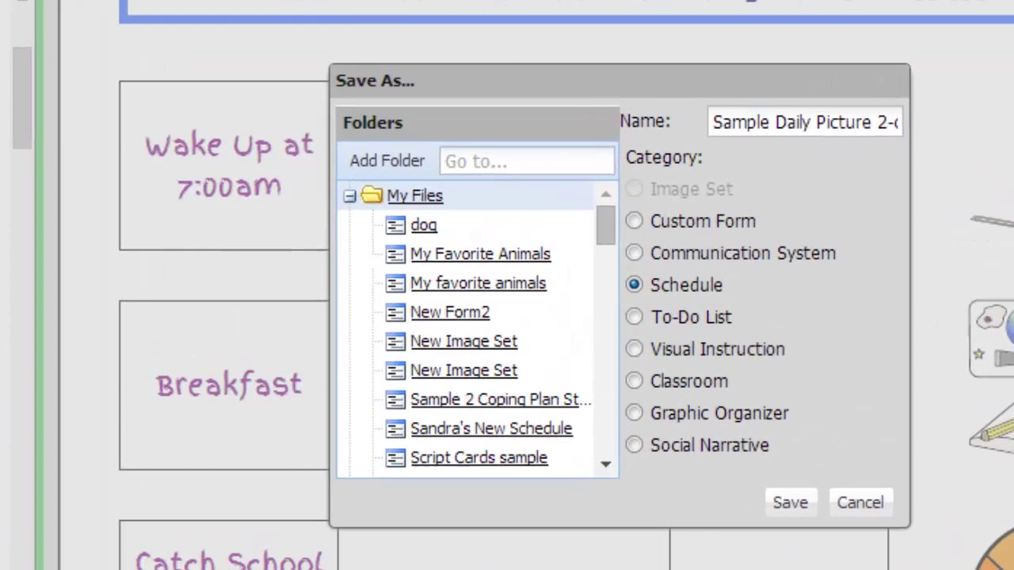
left_click(800, 122)
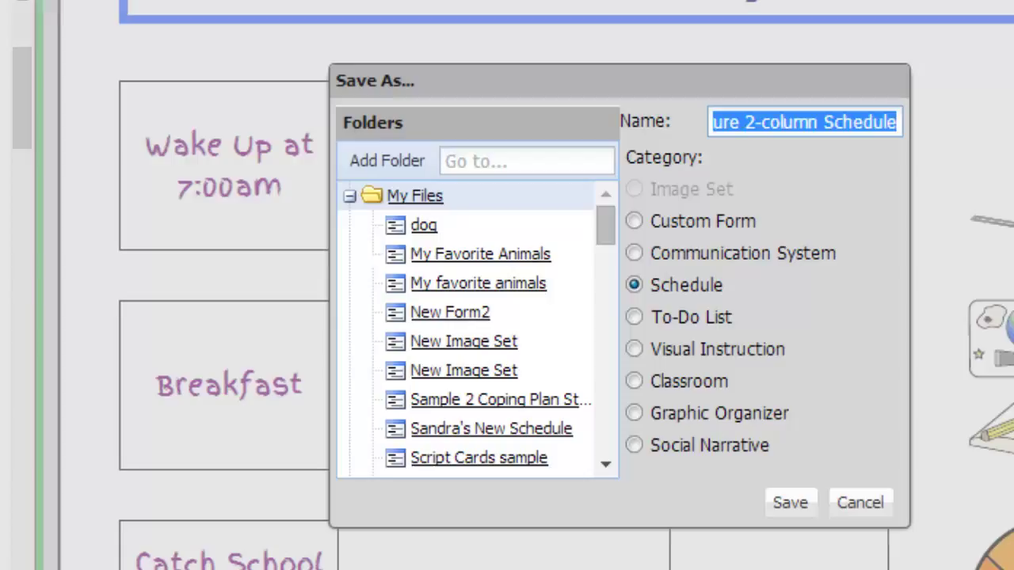
type("Sandr")
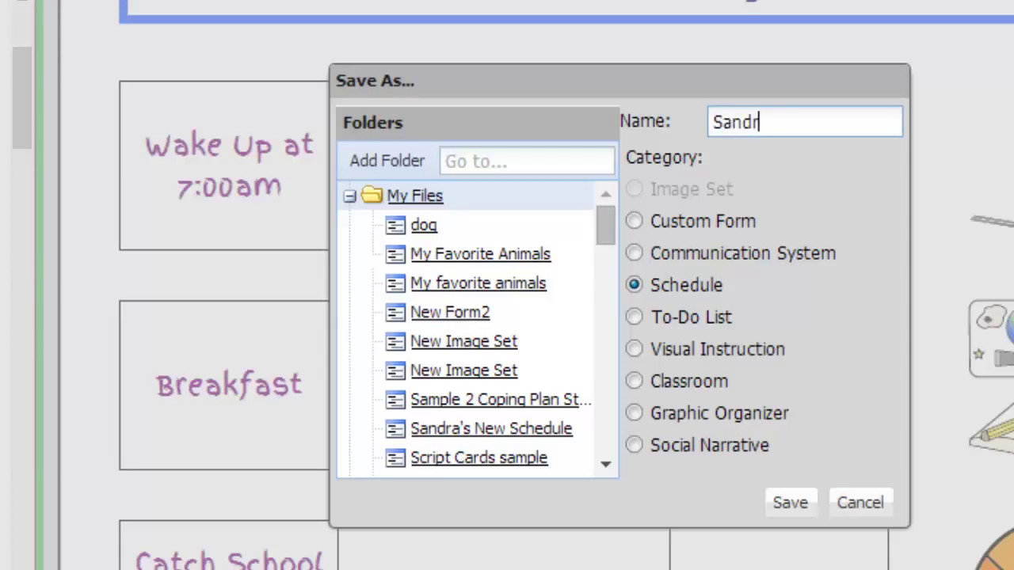